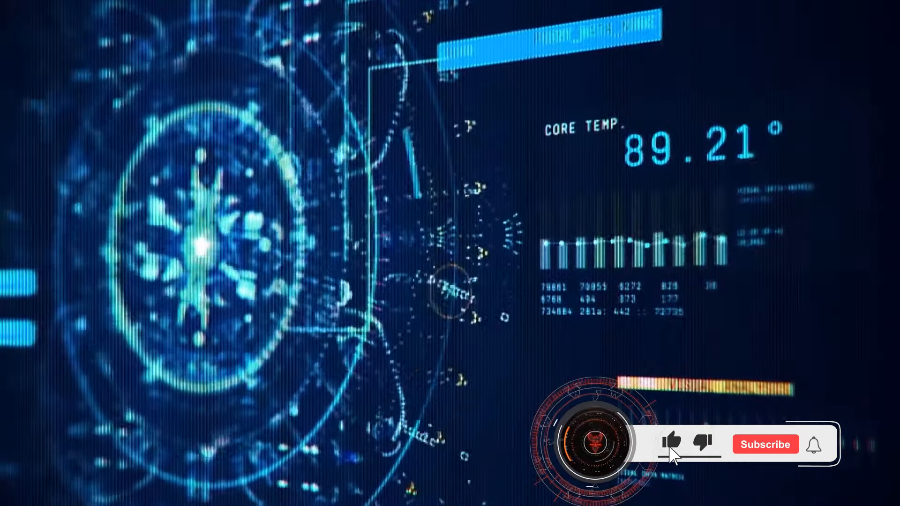
pyautogui.click(765, 445)
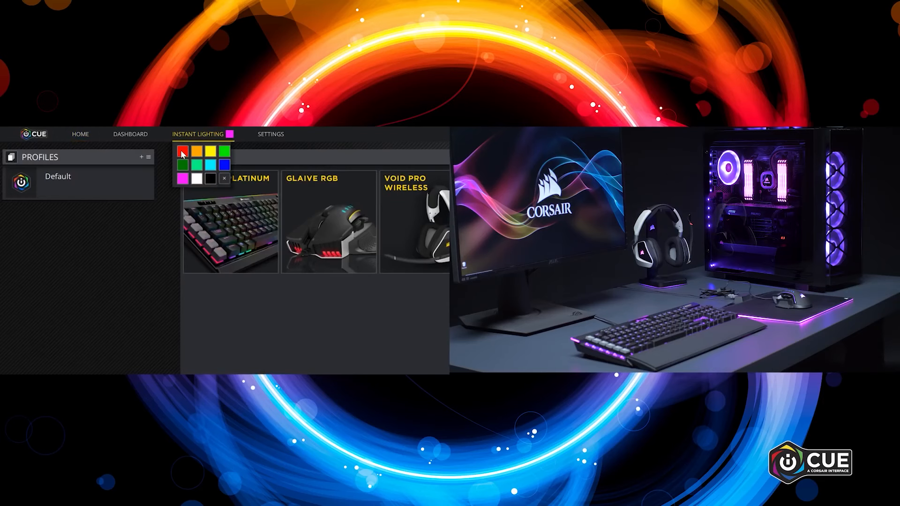
pyautogui.click(181, 152)
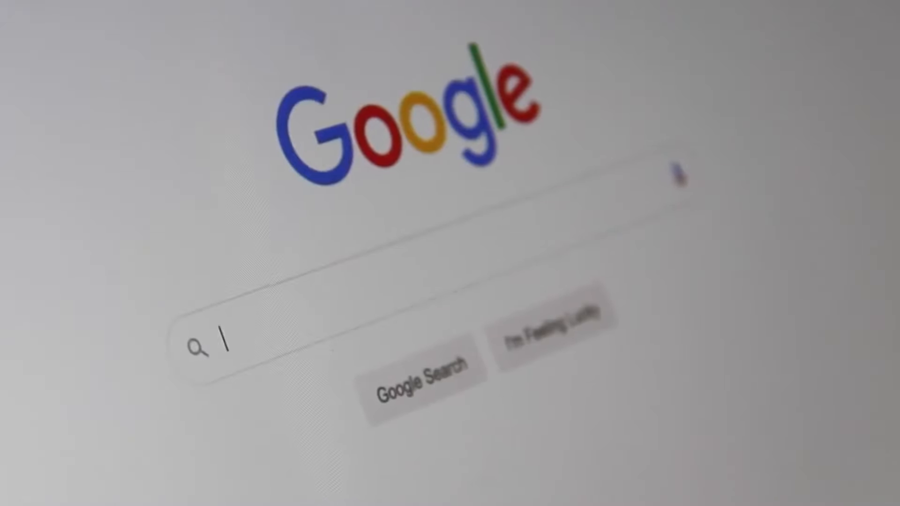
pyautogui.write('Search')
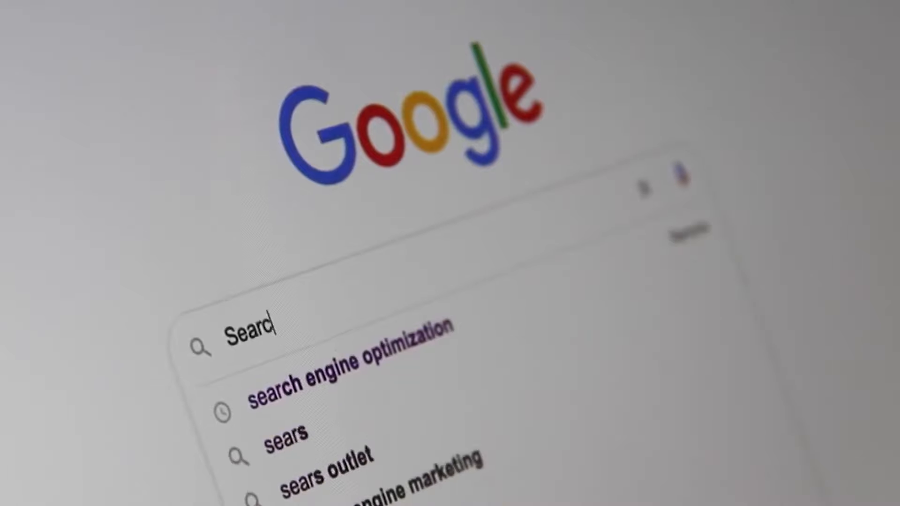